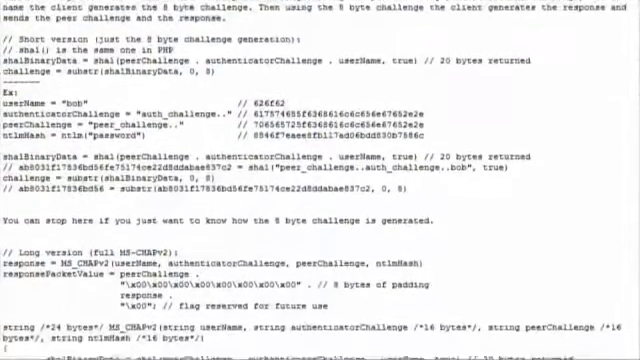
Scroll down the MS-CHAPv2 pseudocode document until the MS-CHAPv1 section appears
scroll("down", 3)
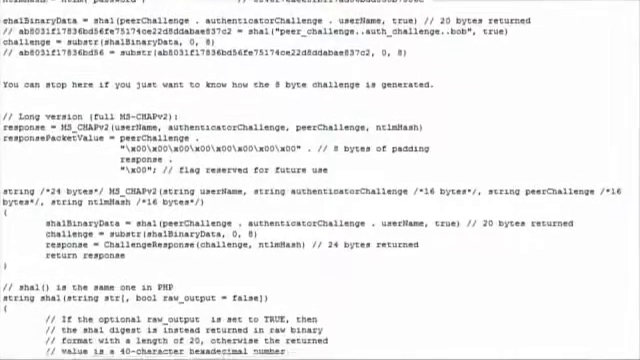
scroll("down", 3)
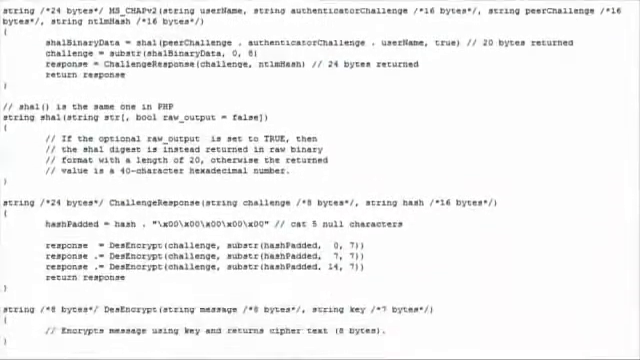
scroll("down", 3)
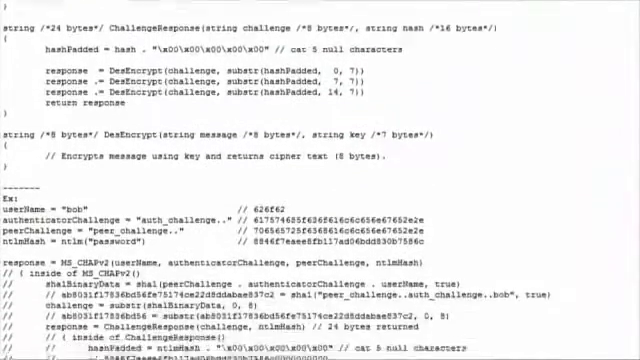
scroll("down", 3)
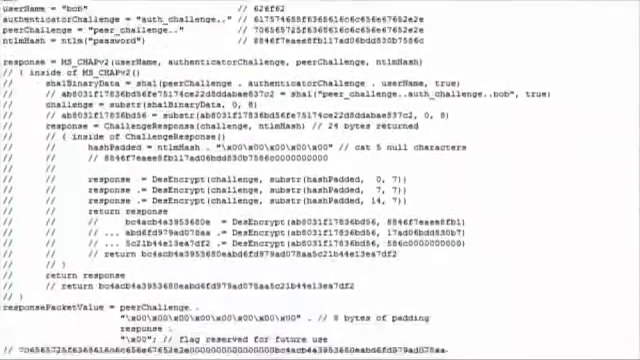
scroll("down", 3)
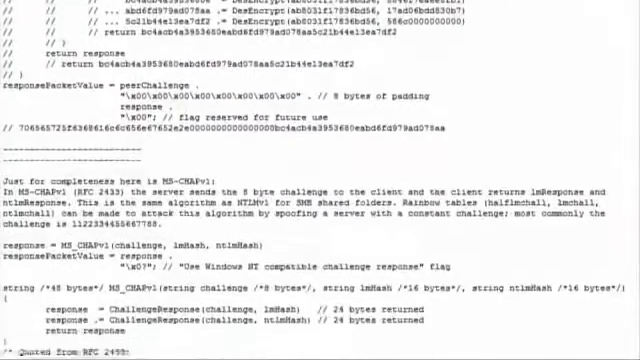
scroll("down", 3)
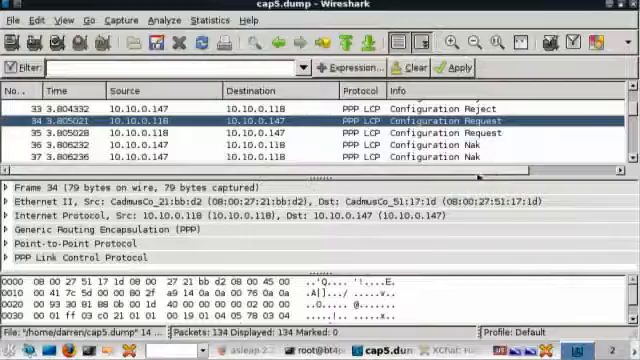
Filter the cap5.dump capture with 'chat' to isolate the CHAP challenge and response packets
type("chat")
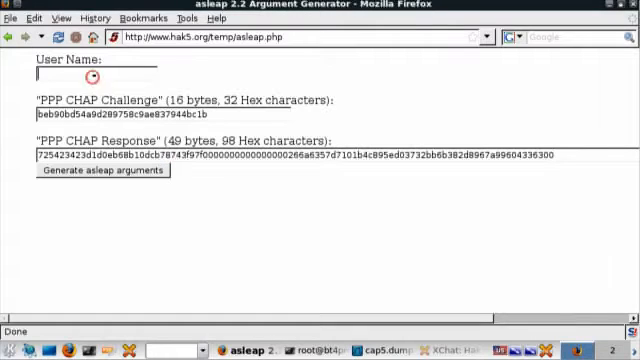
Enter user name 'david' in the asleap 2.2 Argument Generator form
type("david")
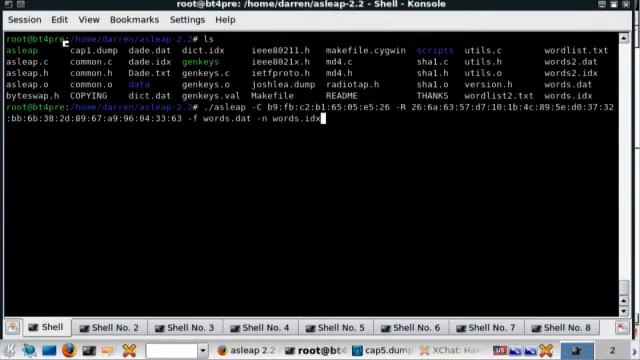
Run ./asleap with the captured challenge, response, words.dat and words.idx to recover the password
key("Return")
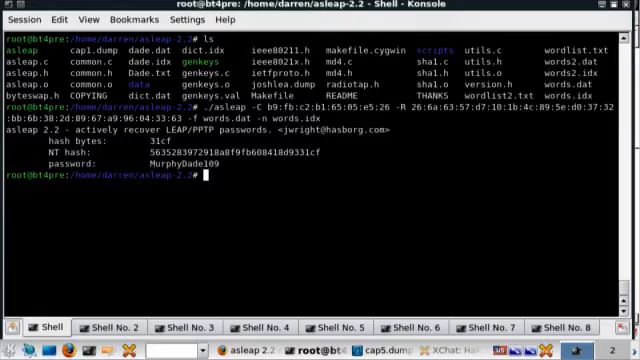